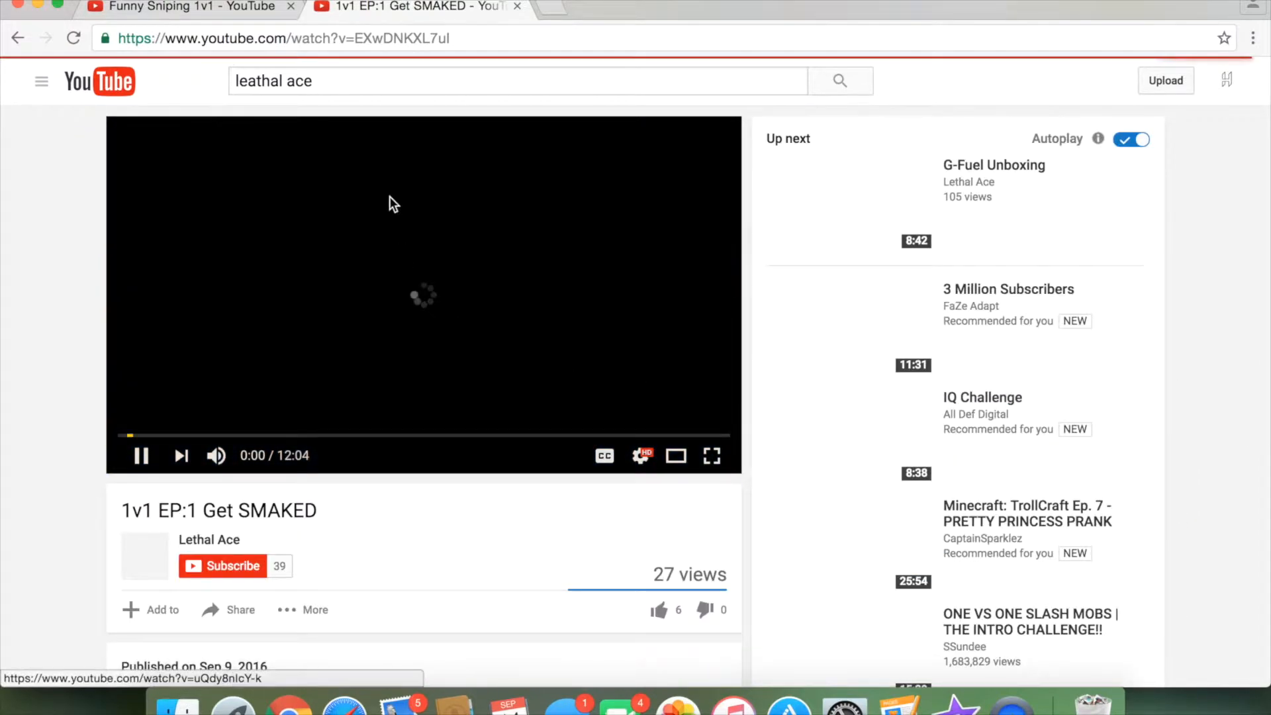
Step: Open the uploader's Lethal Ace channel and page its uploads row to the end
left_click(208, 540)
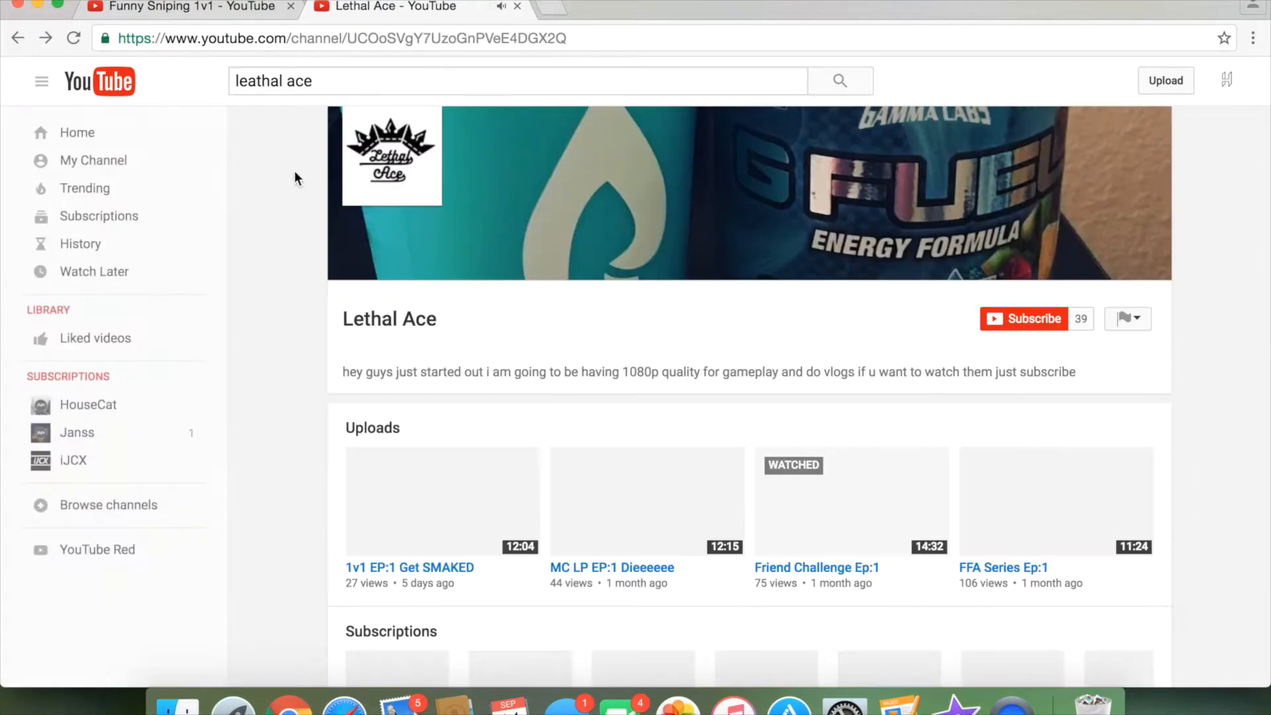
left_click(1174, 504)
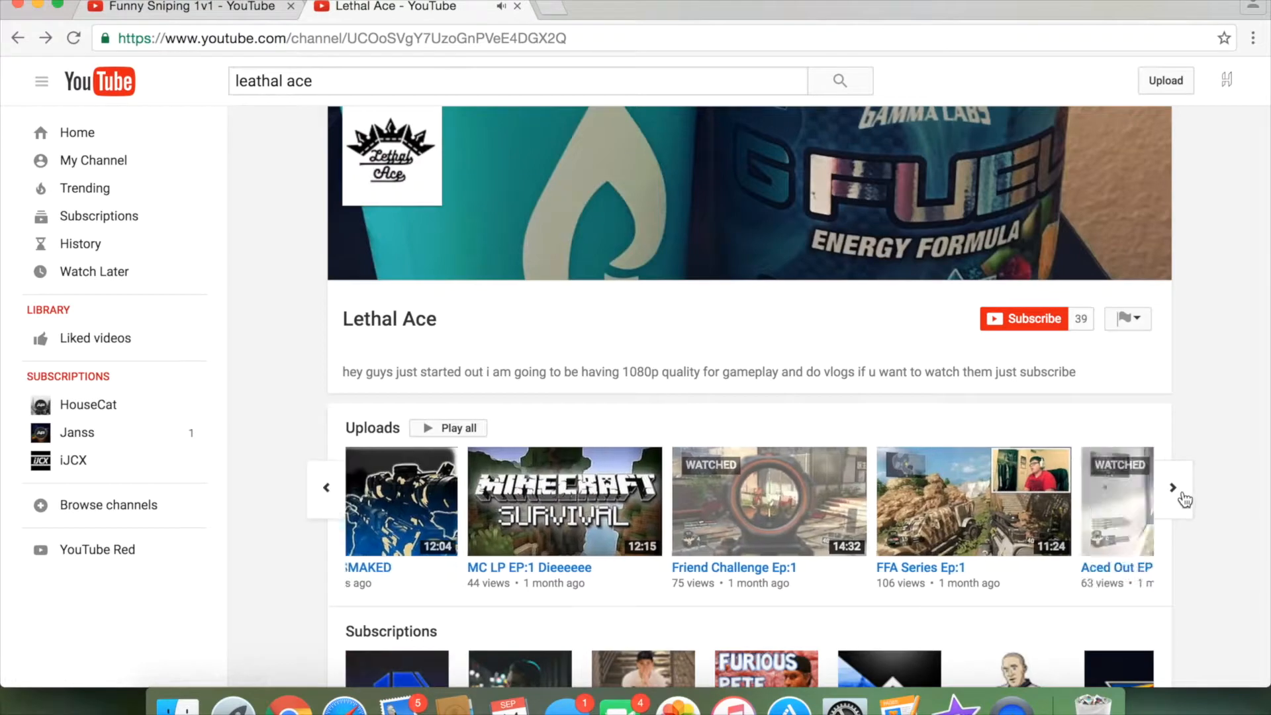
left_click(1175, 486)
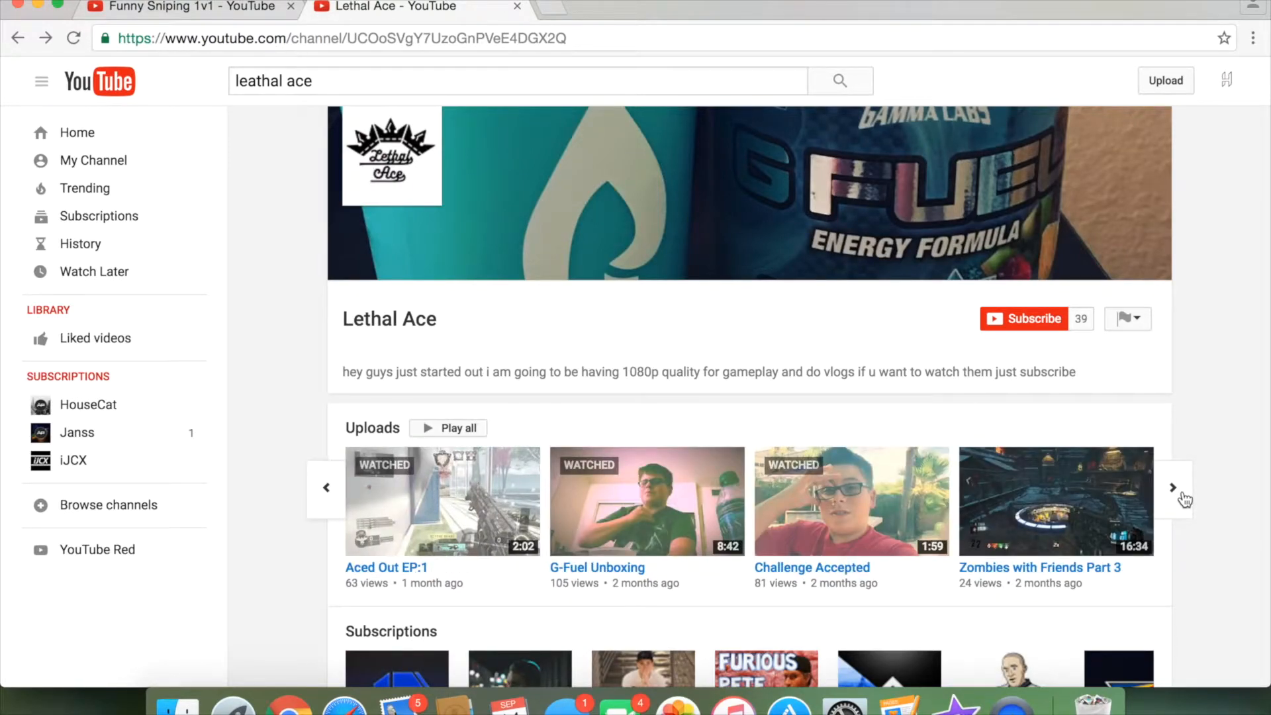
left_click(1172, 487)
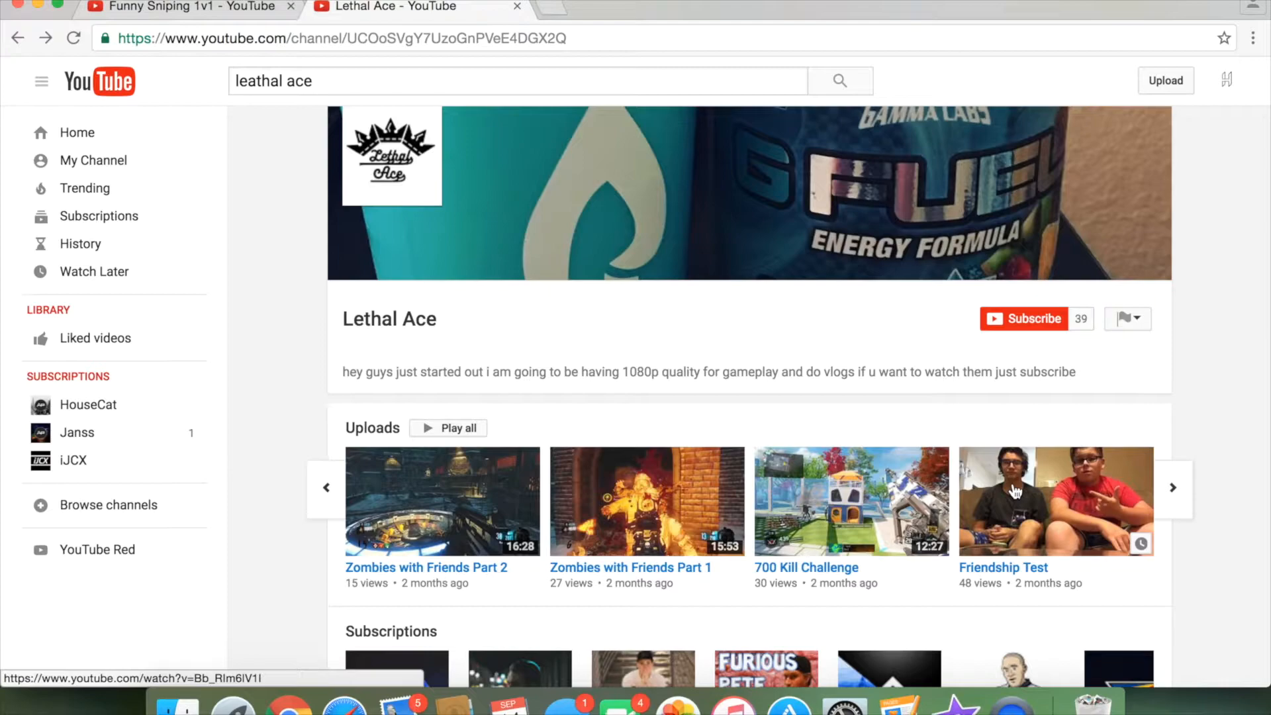
left_click(1173, 488)
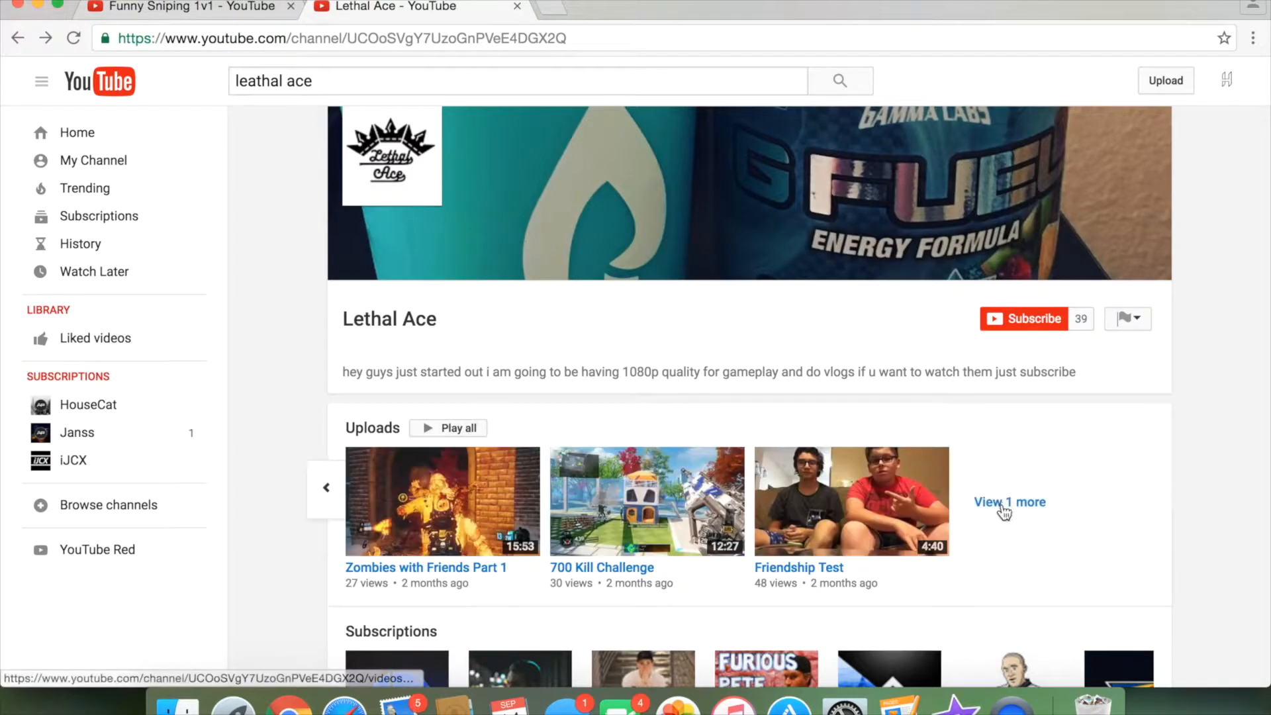
Step: Expand Lethal Ace's full uploads grid and scroll down to BO3 Gameplay
left_click(1009, 502)
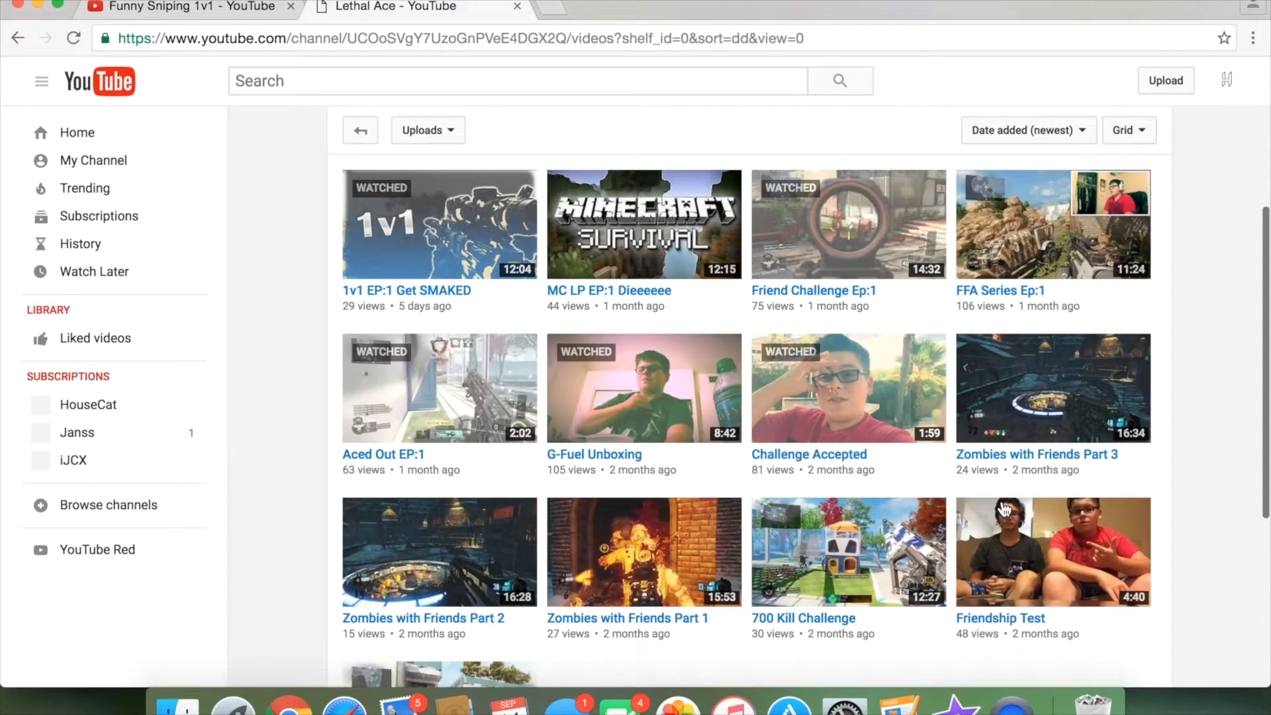
scroll("down", 3)
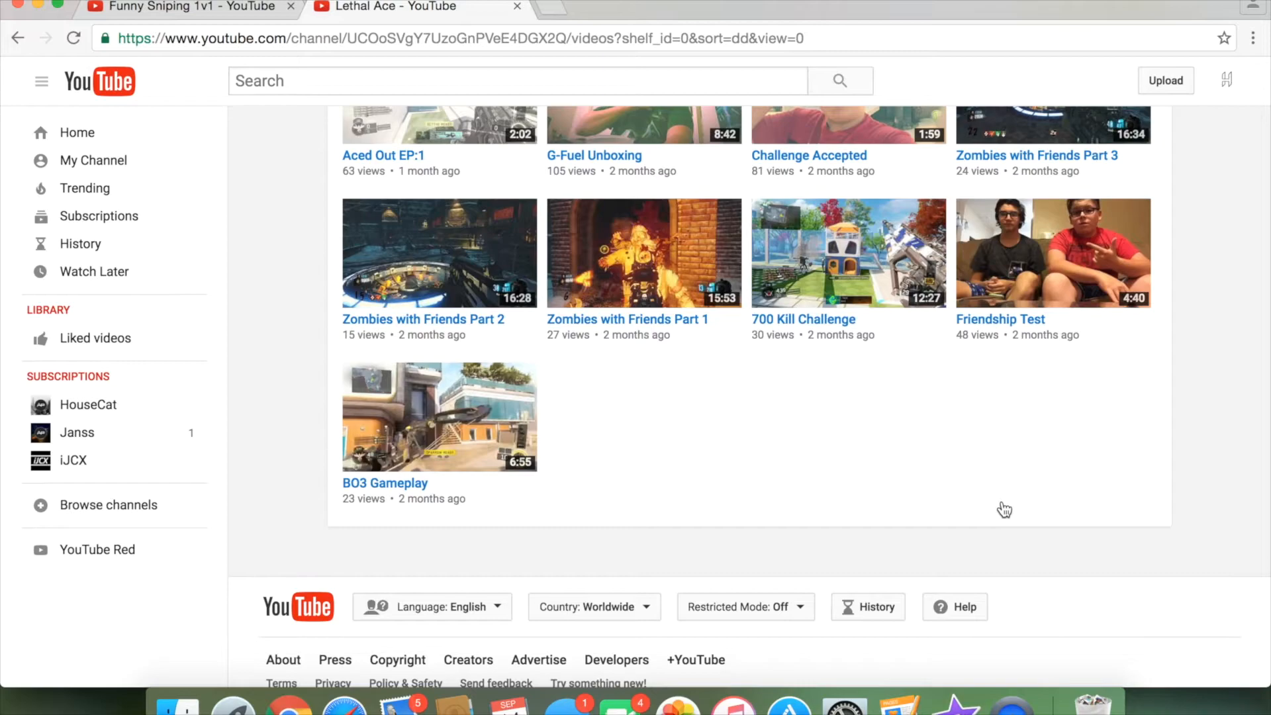
mouse_move(770, 328)
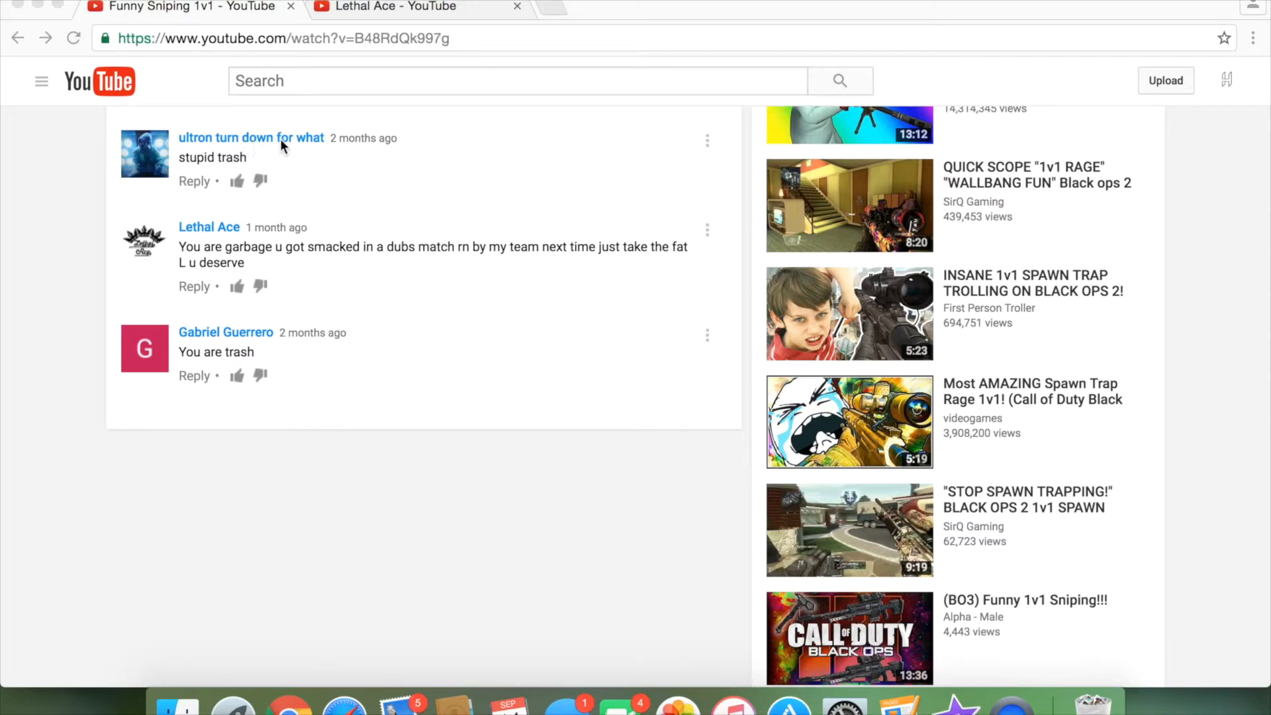
mouse_move(294, 148)
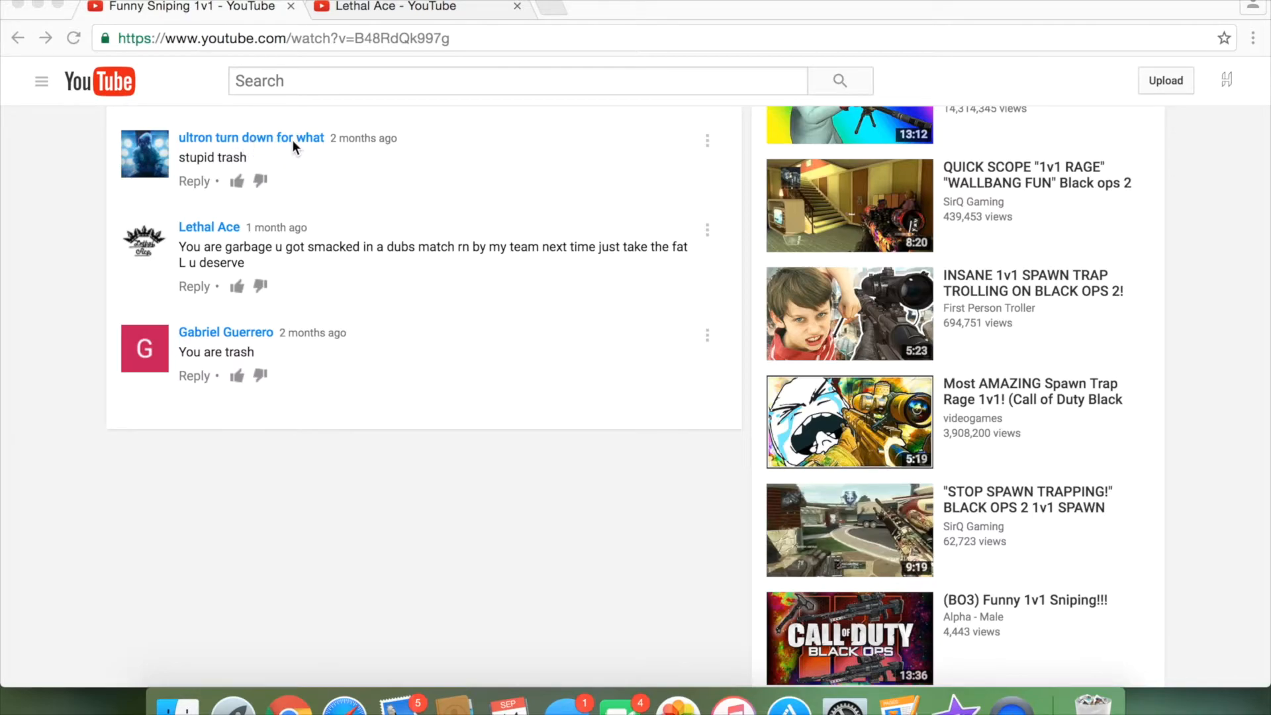
mouse_move(291, 144)
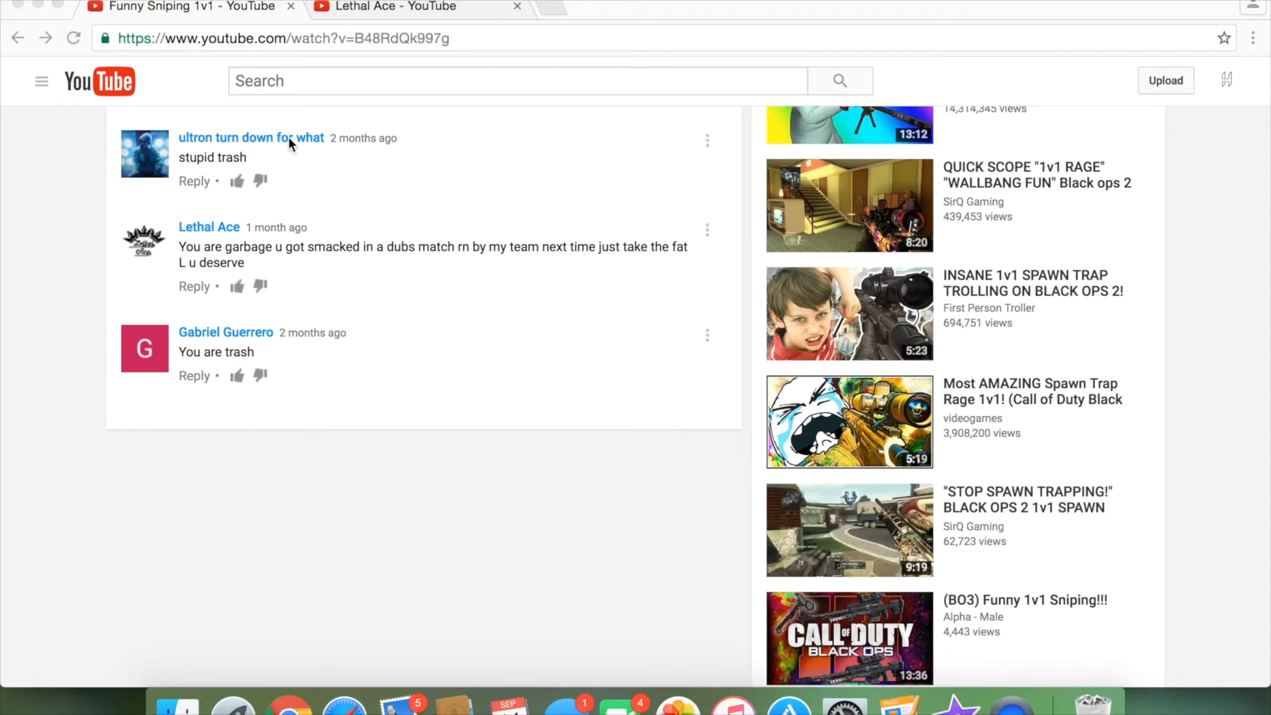
mouse_move(252, 141)
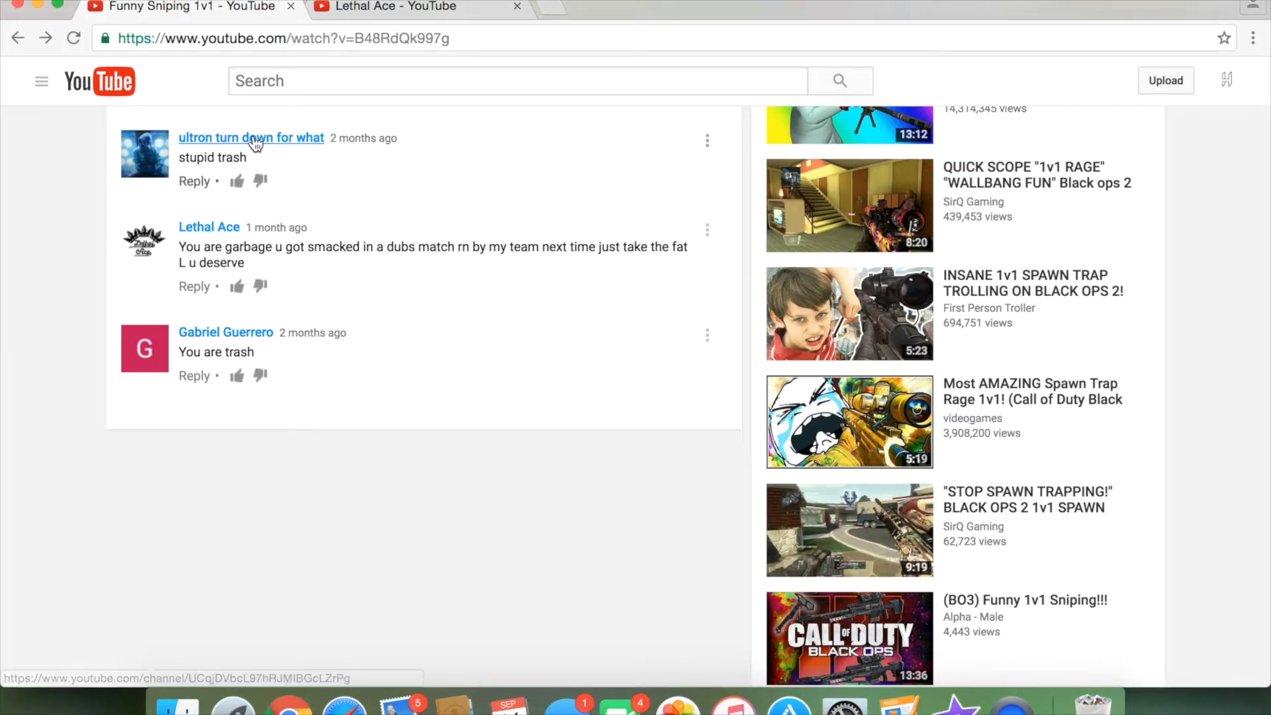
Step: Open the 'ultron turn down for what' channel from the 'stupid trash' comment
left_click(250, 137)
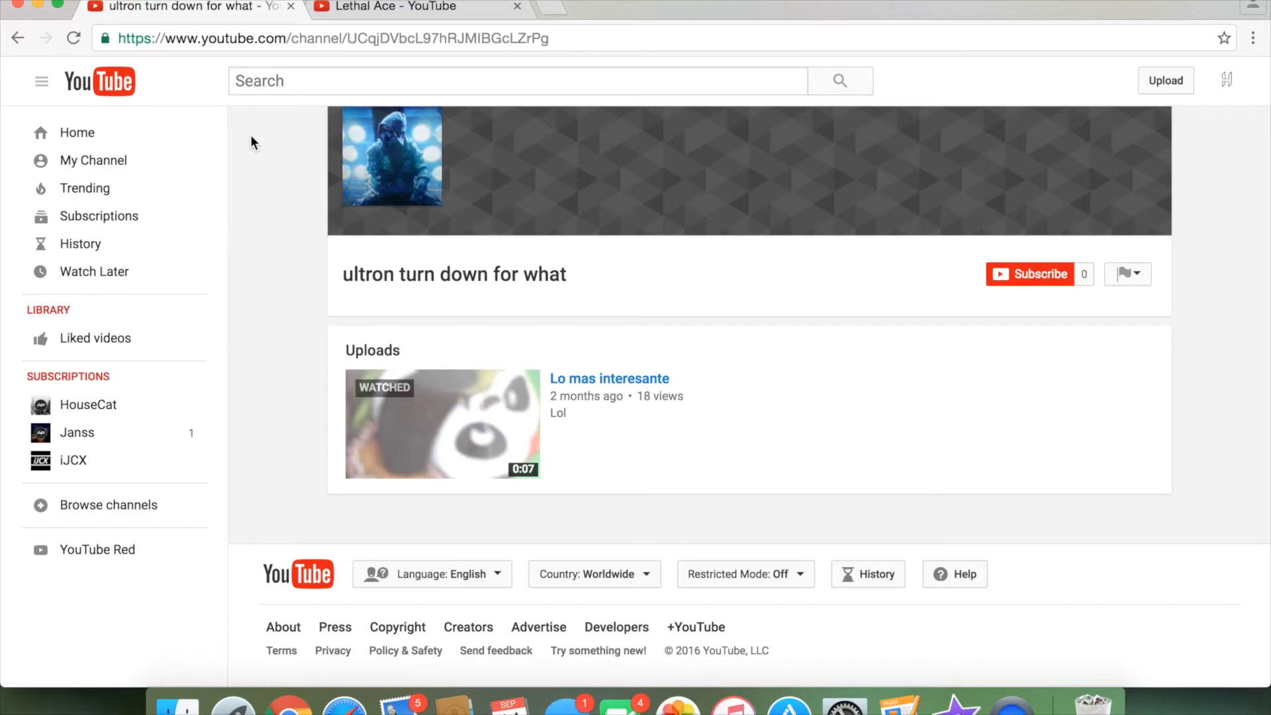
mouse_move(616, 372)
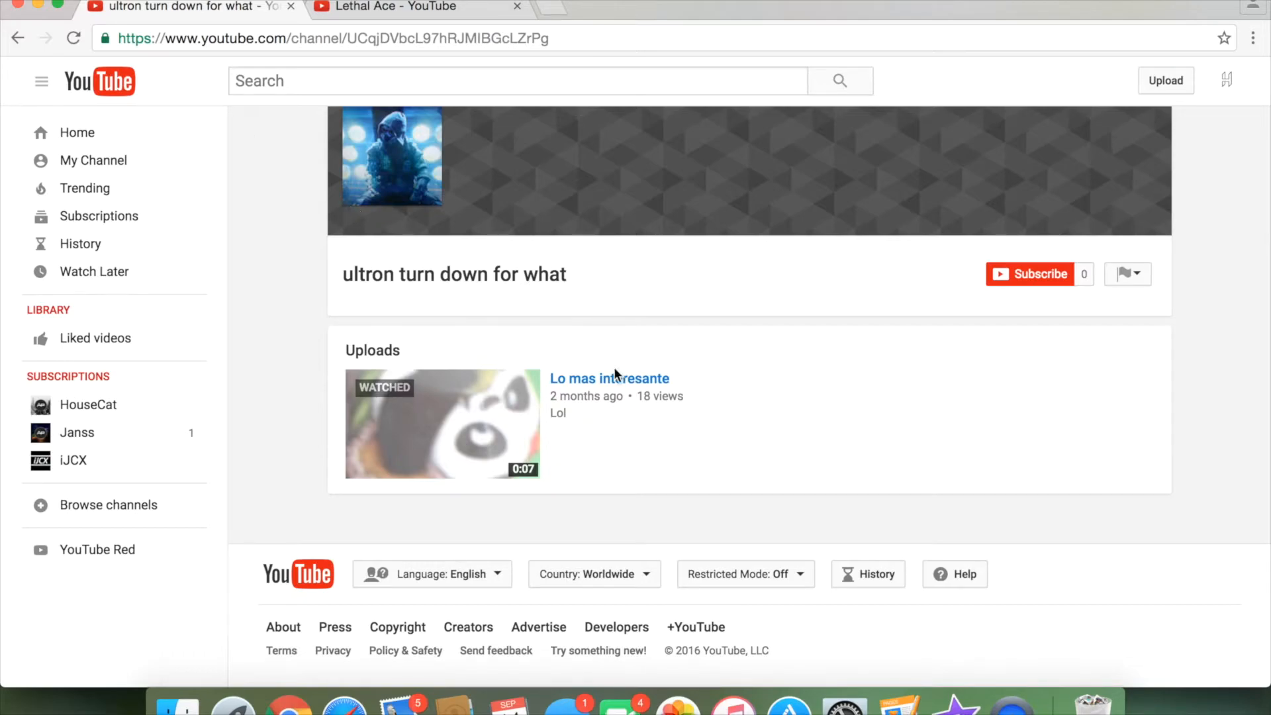
mouse_move(604, 396)
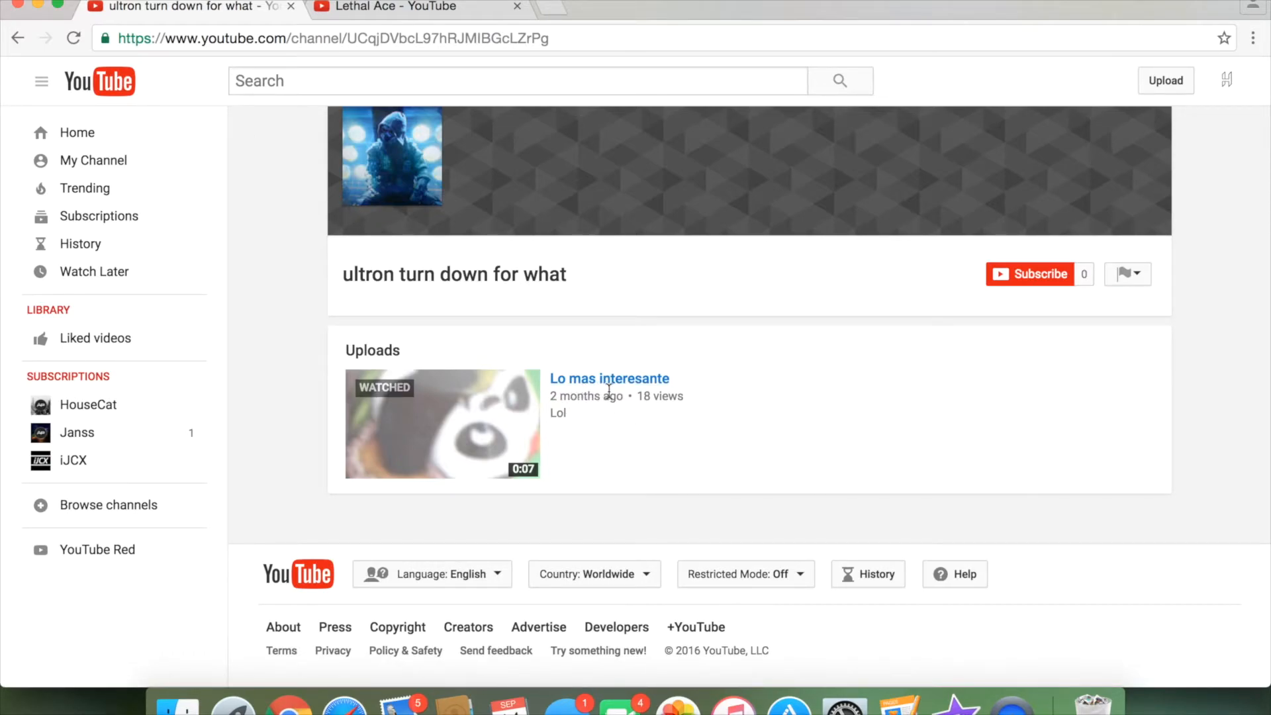
mouse_move(630, 385)
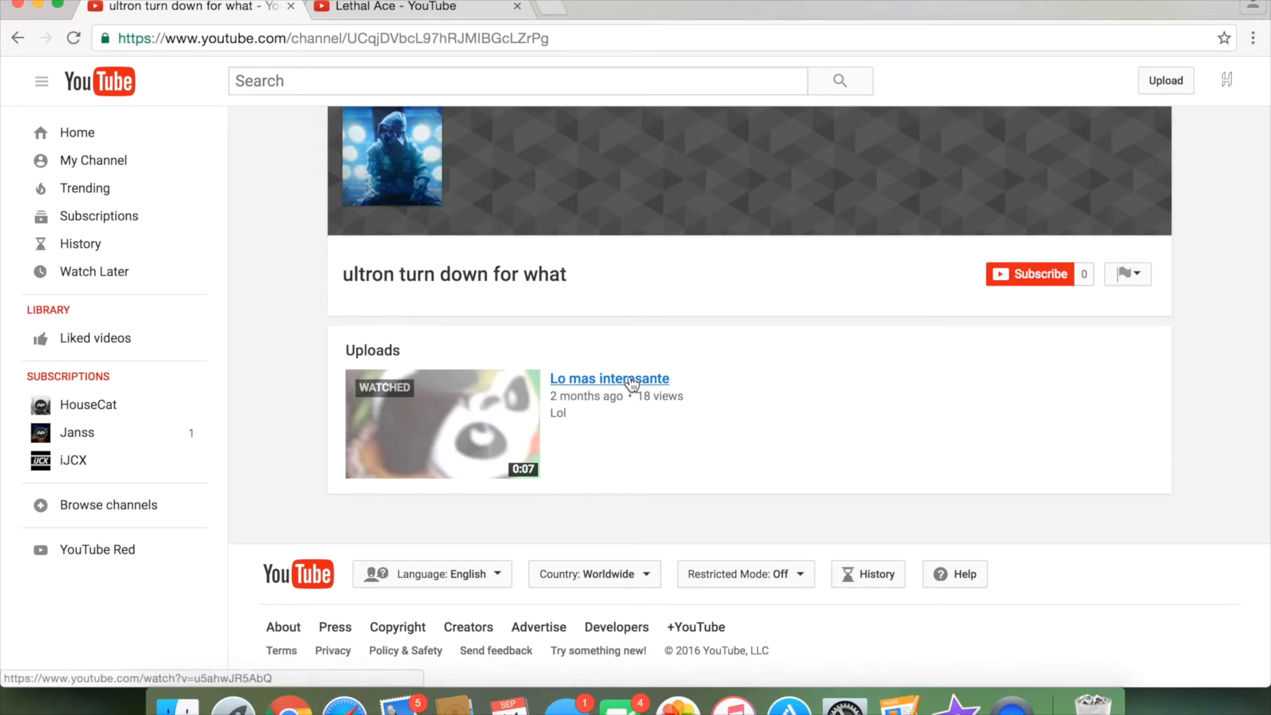
Step: Open the Lo mas interesante upload, then return to the commenter's channel page
left_click(628, 379)
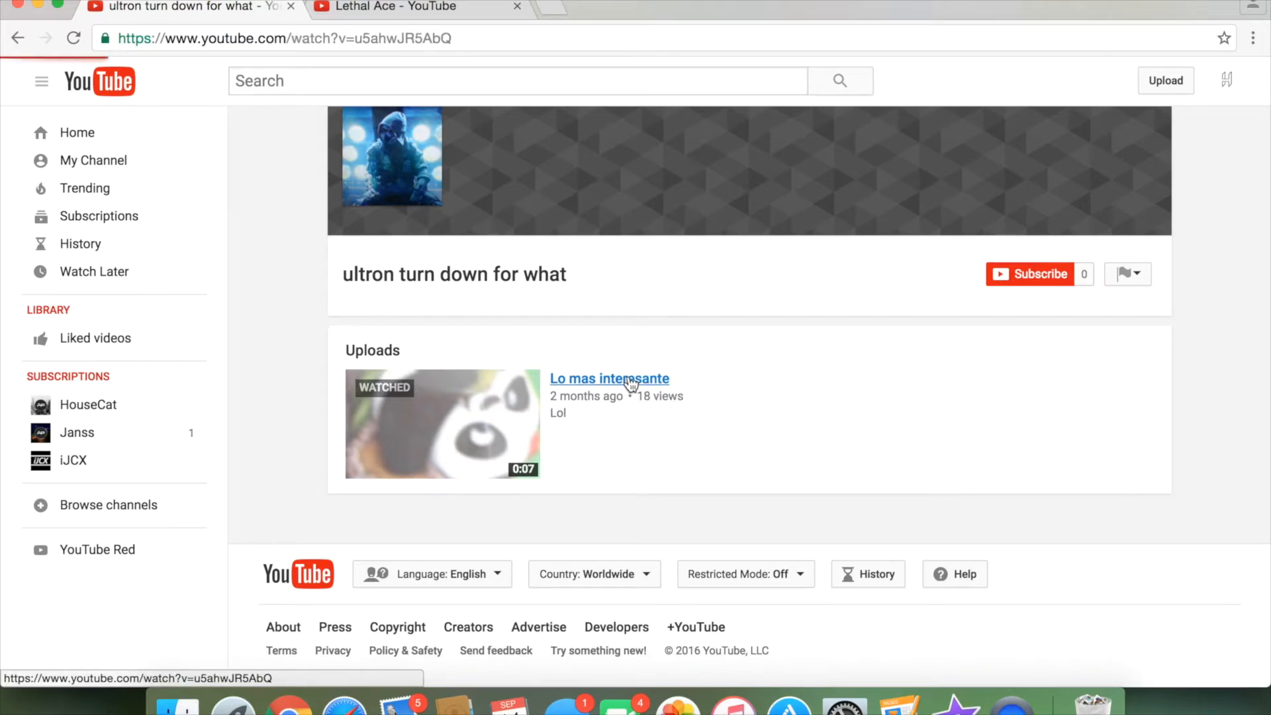
left_click(610, 378)
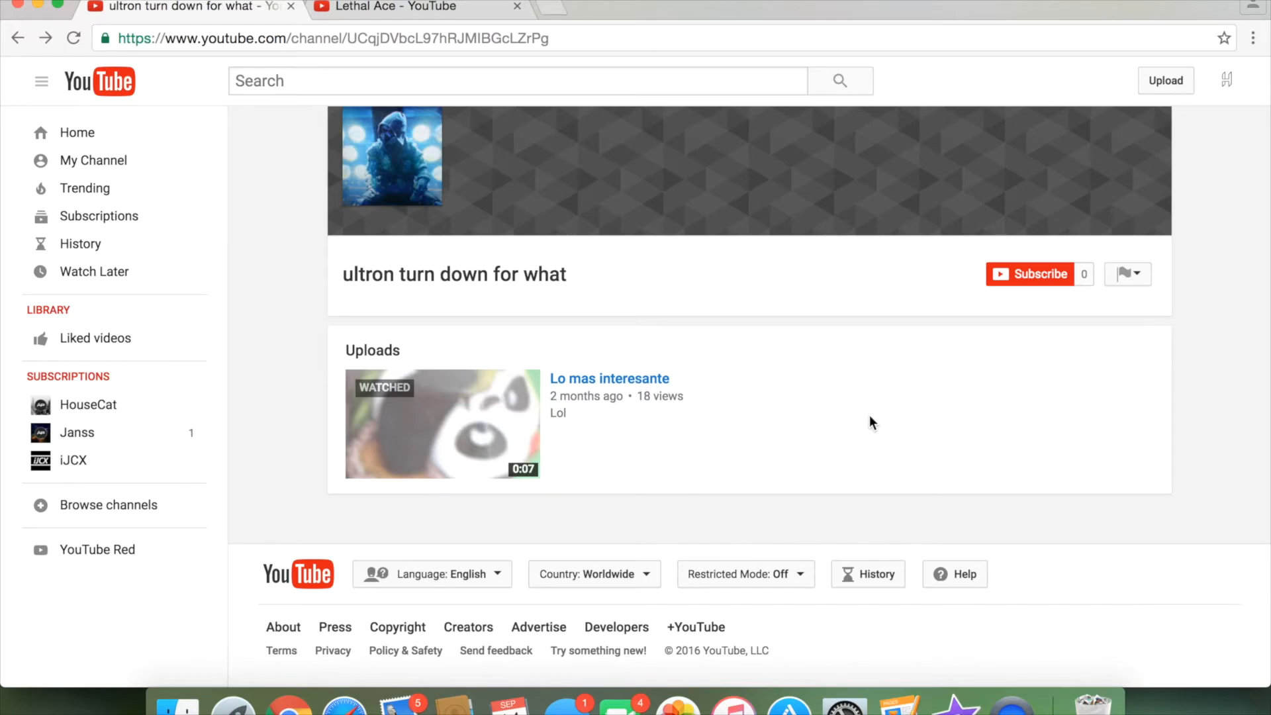
mouse_move(512, 254)
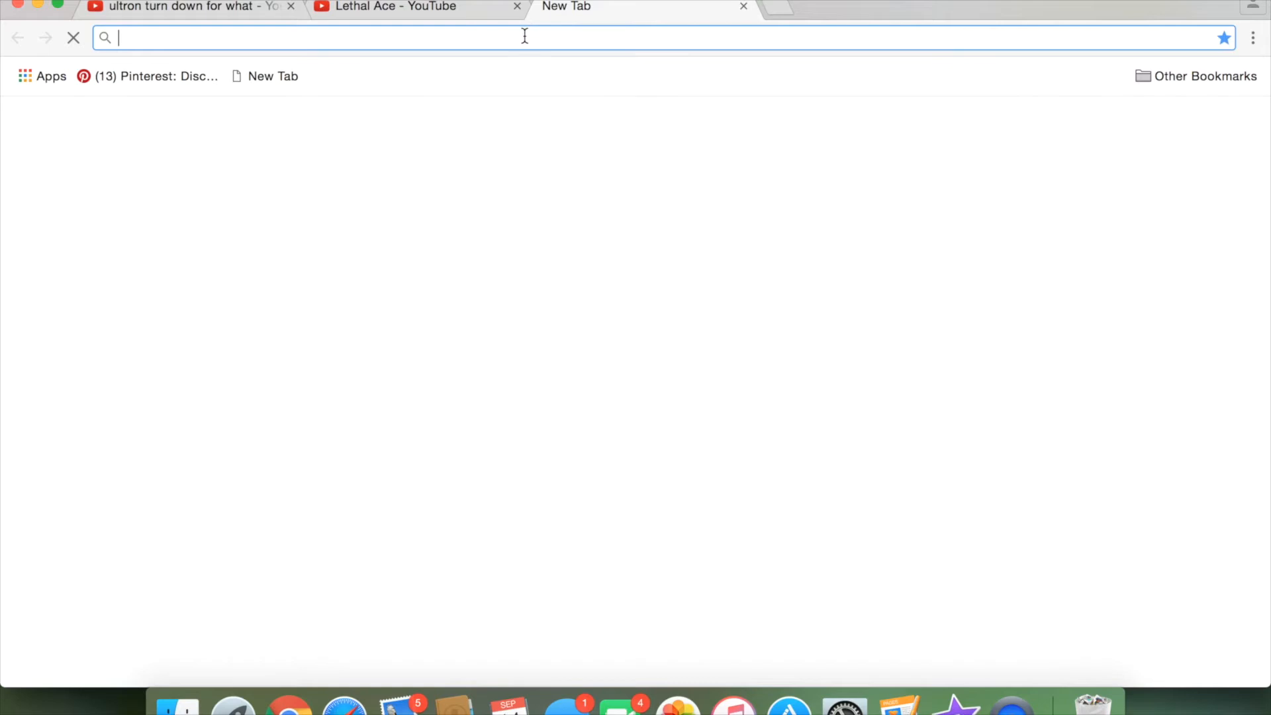
Step: Search Google for 'lo mas interesante' using the suggestion from typing 'lo'
type("lo")
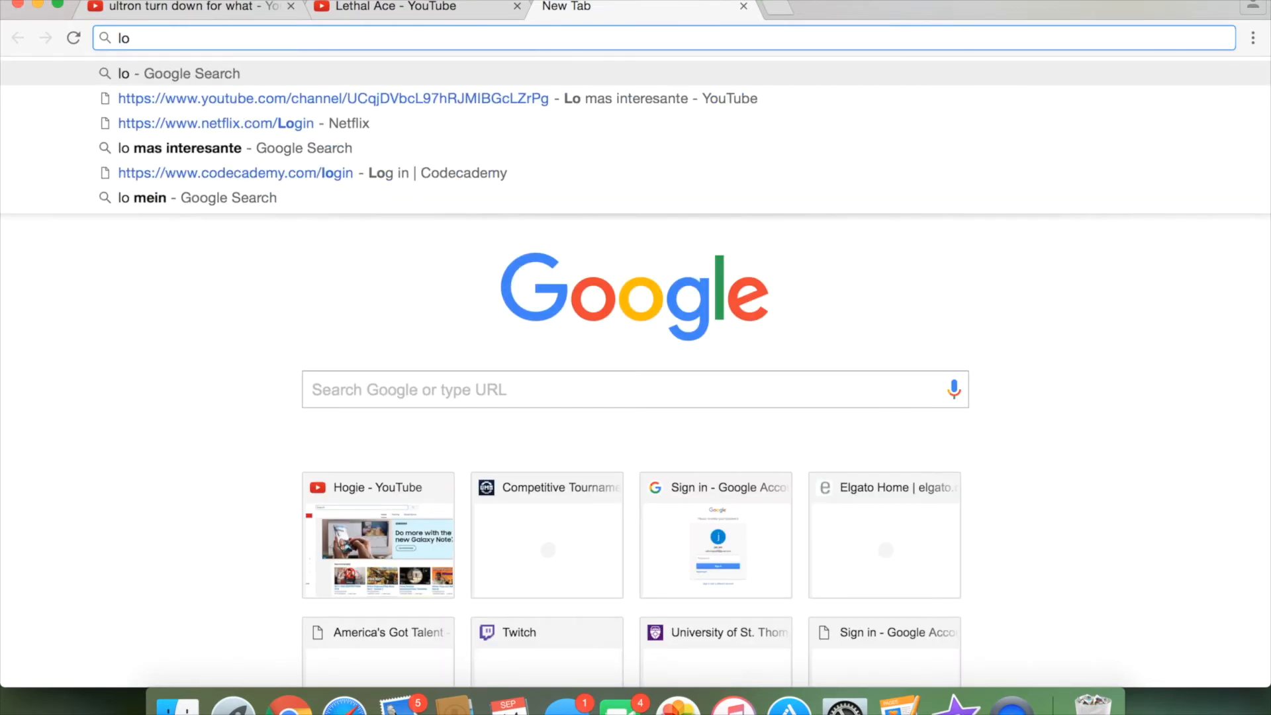
left_click(185, 147)
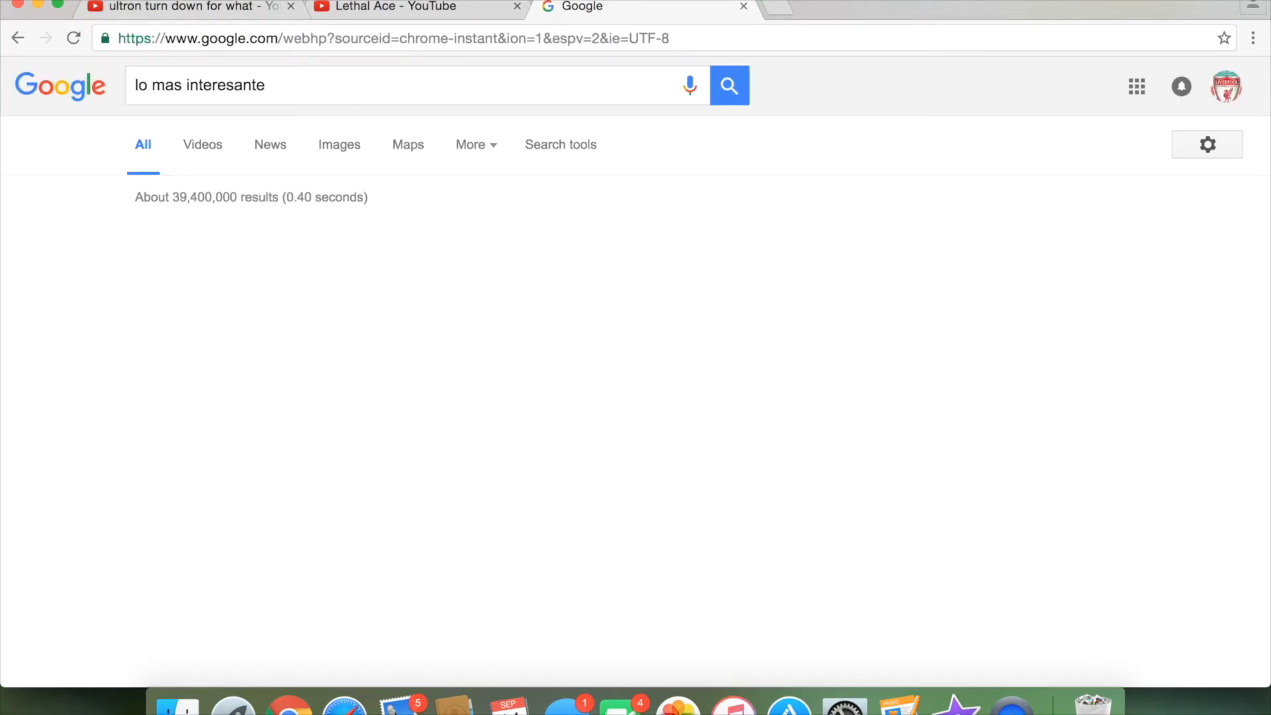
left_click(729, 86)
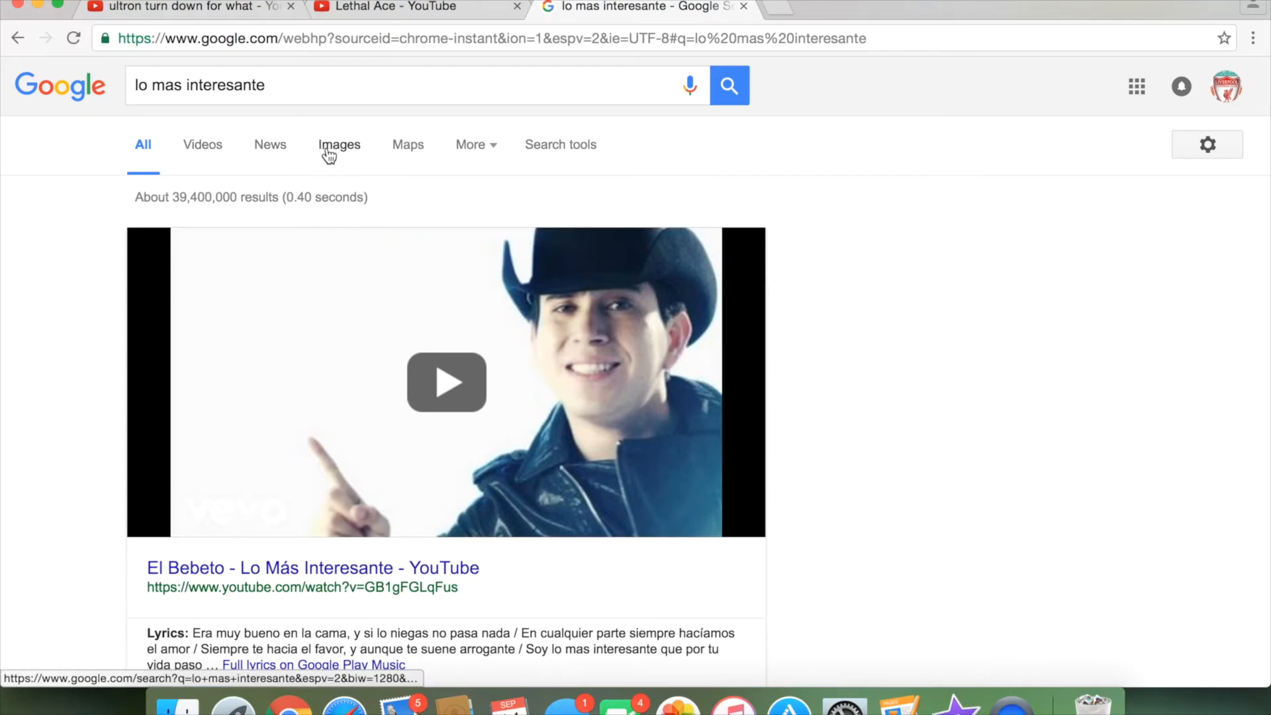
mouse_move(335, 164)
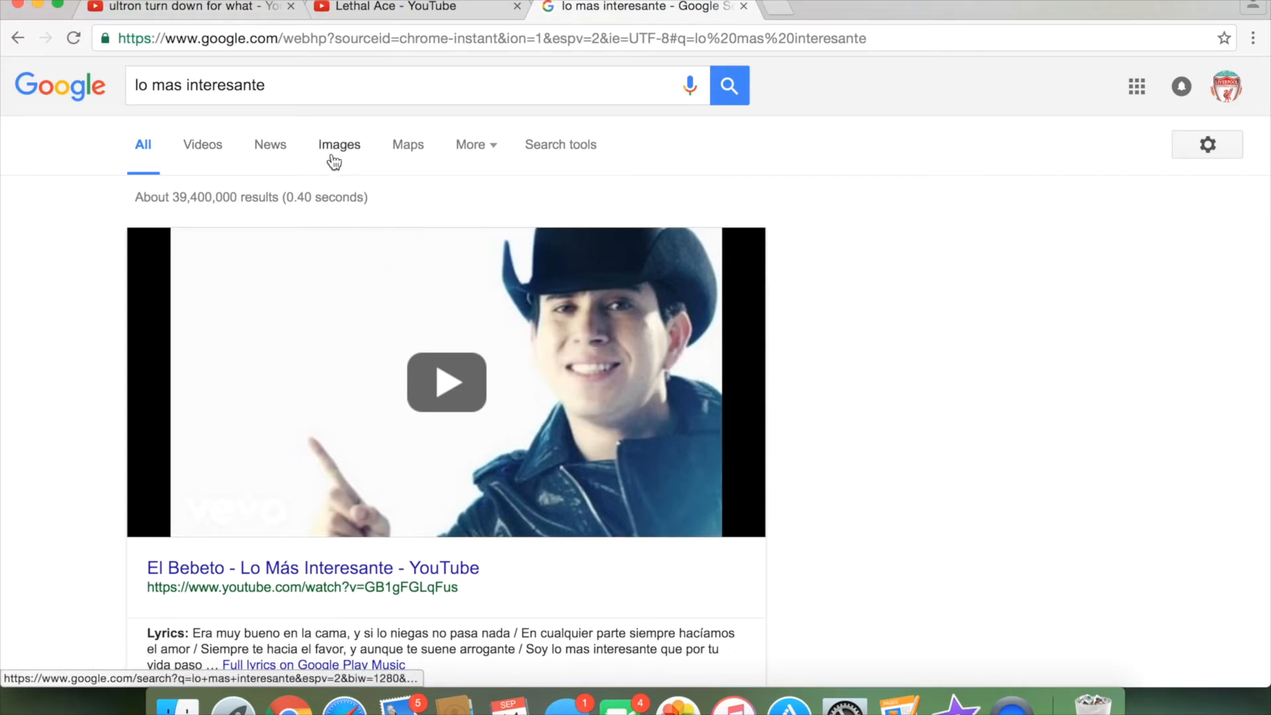
Step: Scroll through the image results for lo mas interesante, then go back
left_click(339, 144)
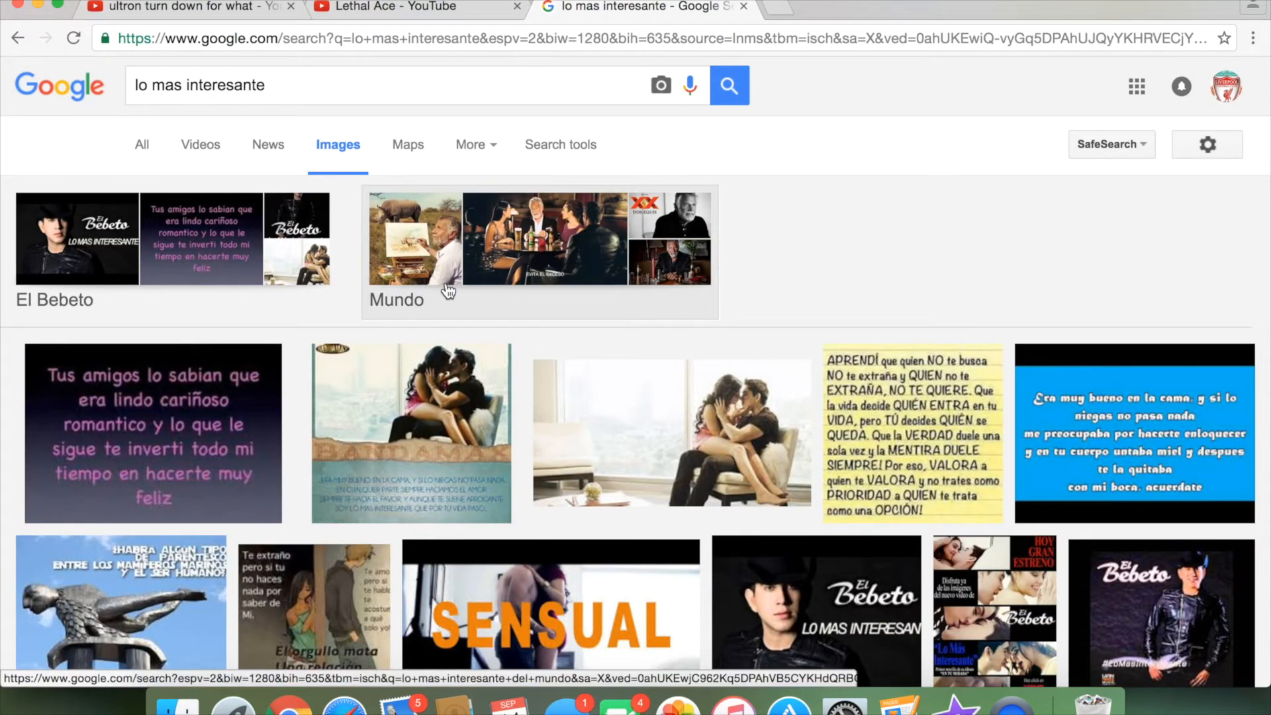
scroll("down", 3)
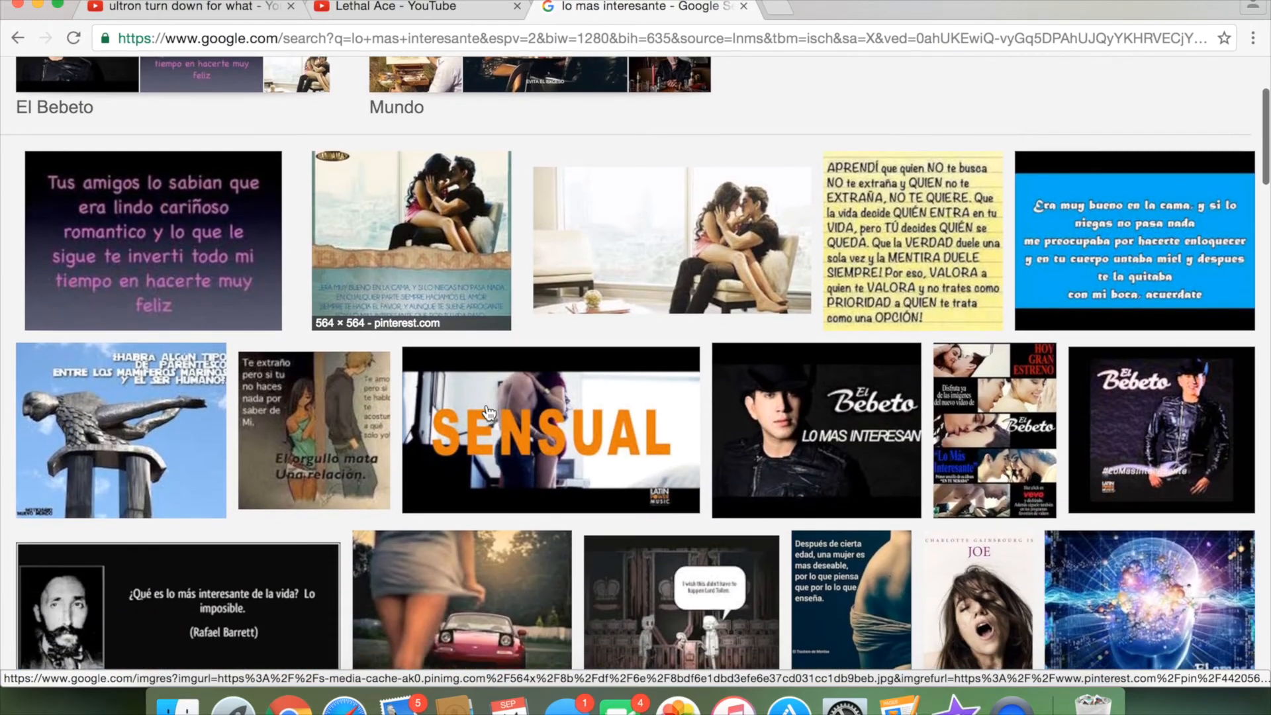
scroll("down", 3)
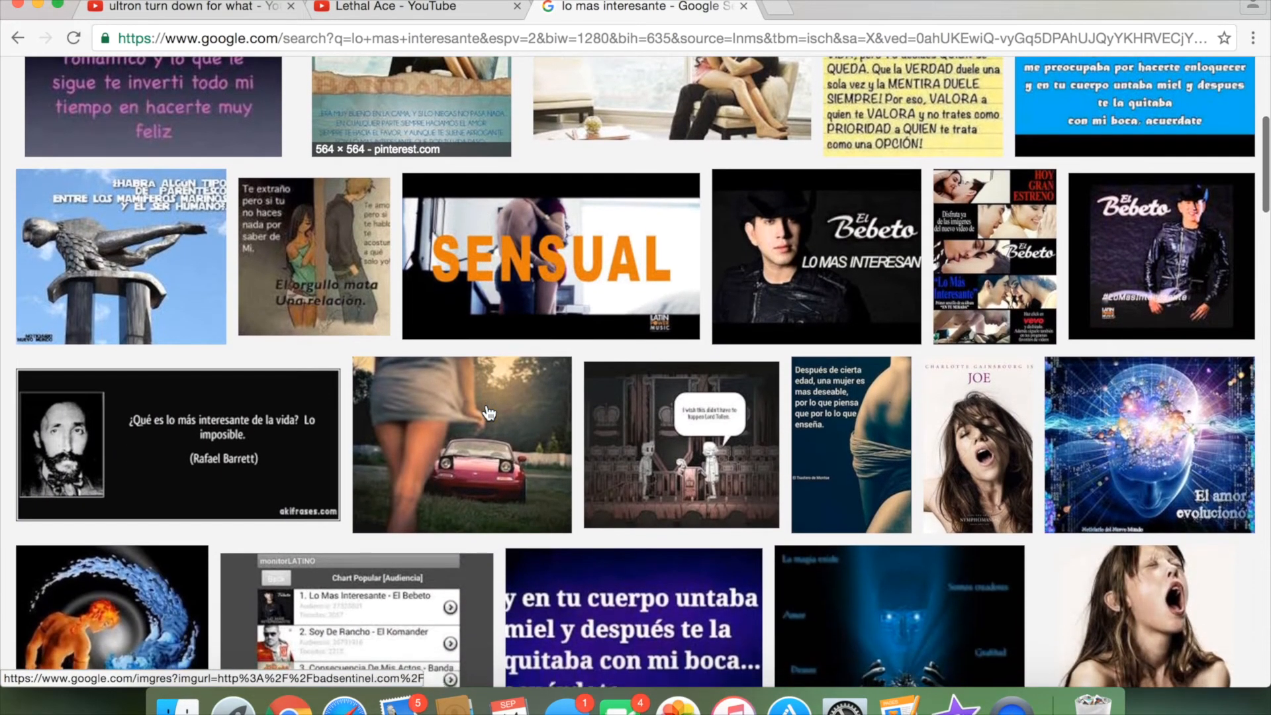
scroll("down", 3)
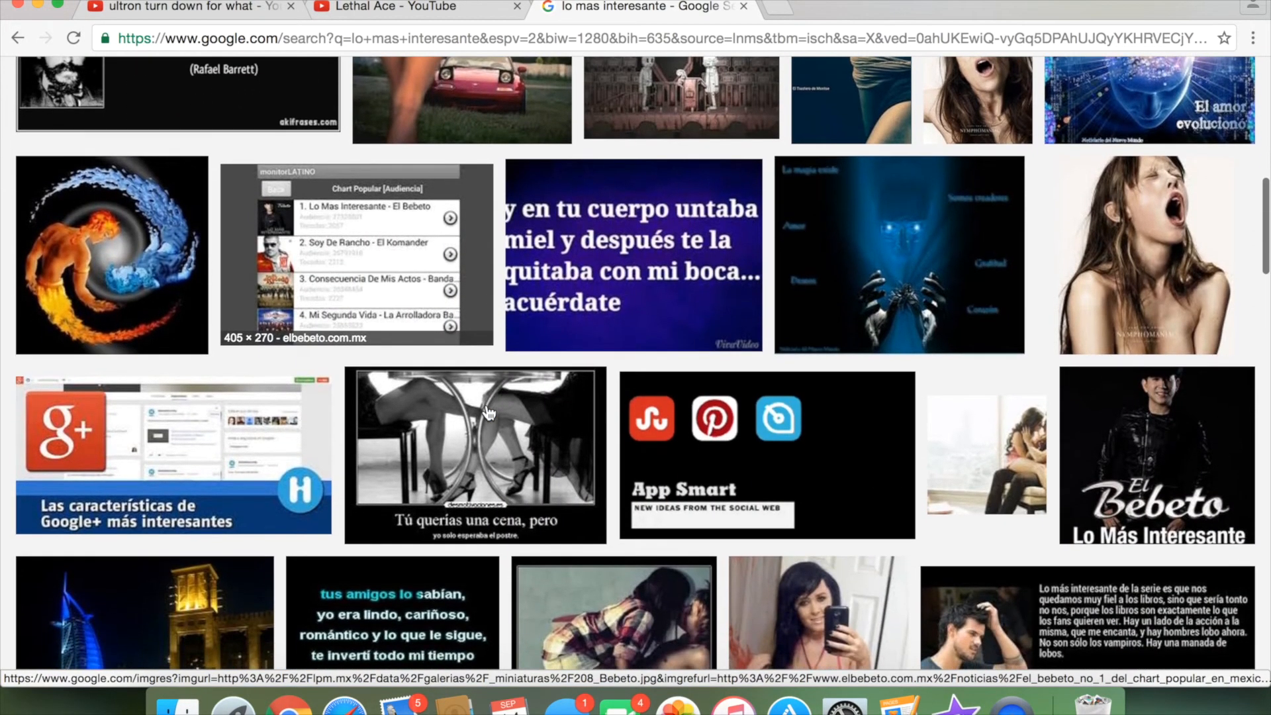
left_click(27, 38)
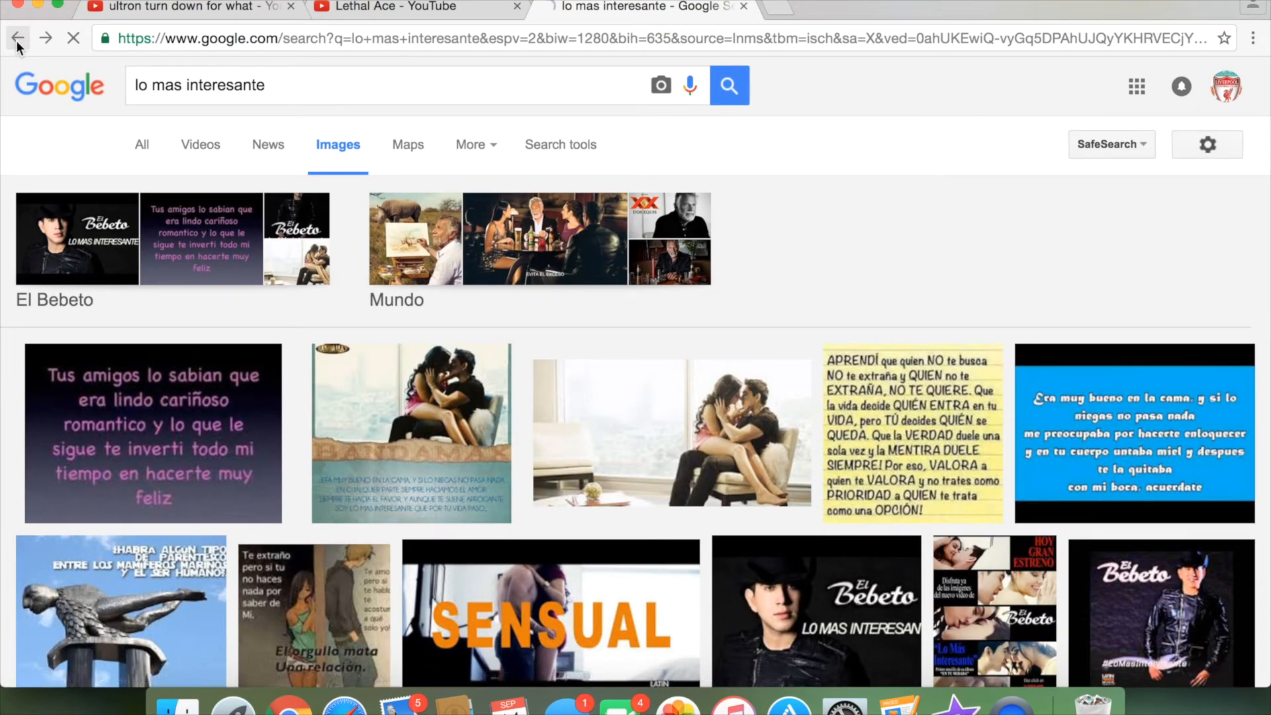
Step: Go back to Google's main results for lo mas interesante
left_click(26, 37)
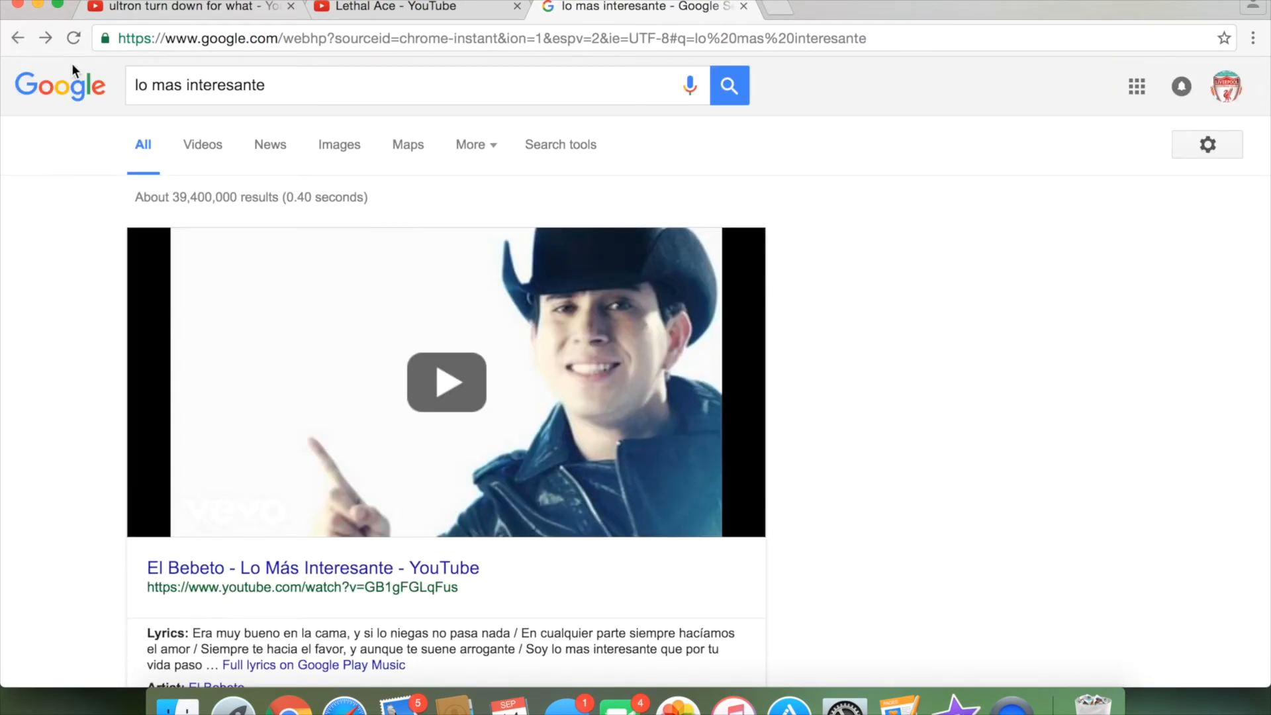
mouse_move(613, 358)
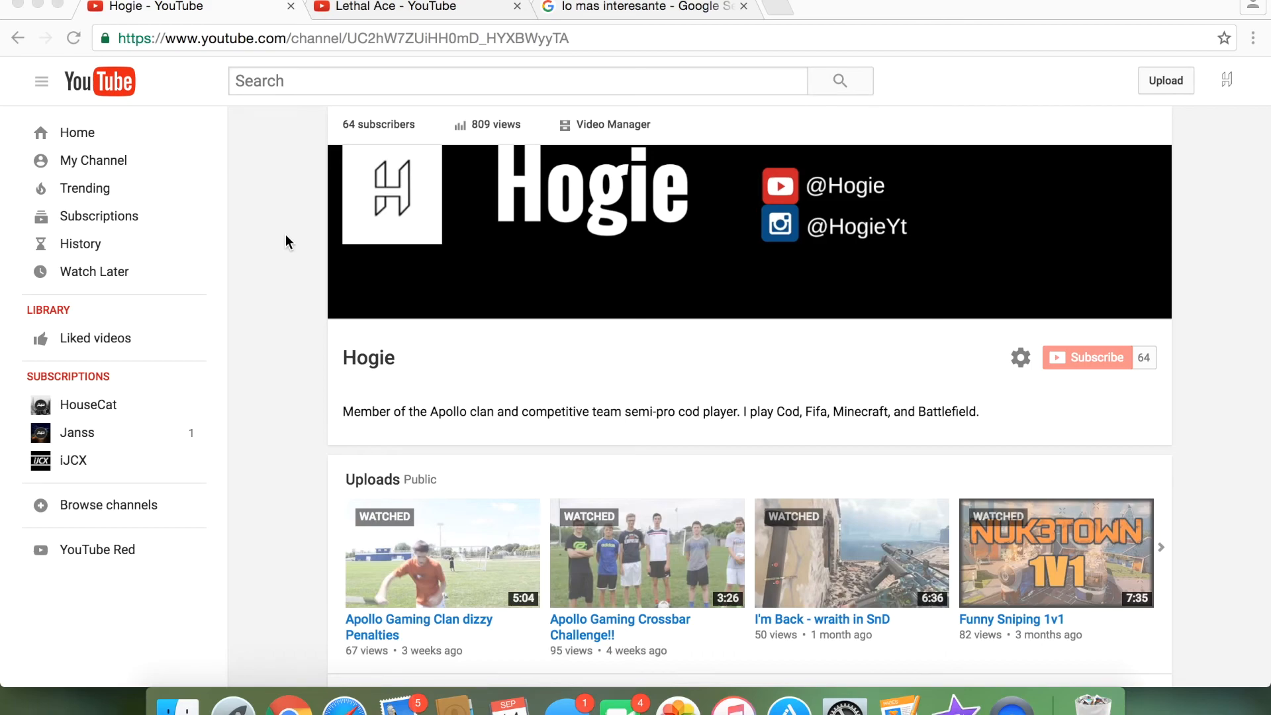
mouse_move(264, 164)
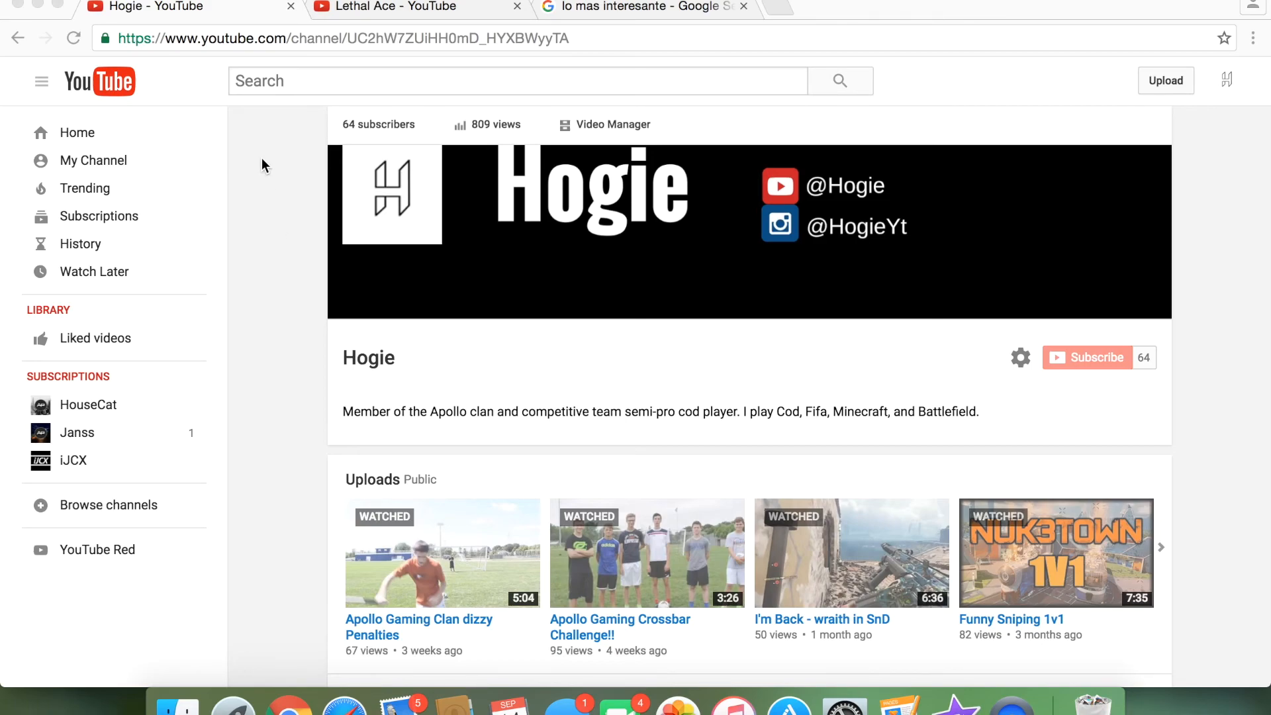
mouse_move(1029, 127)
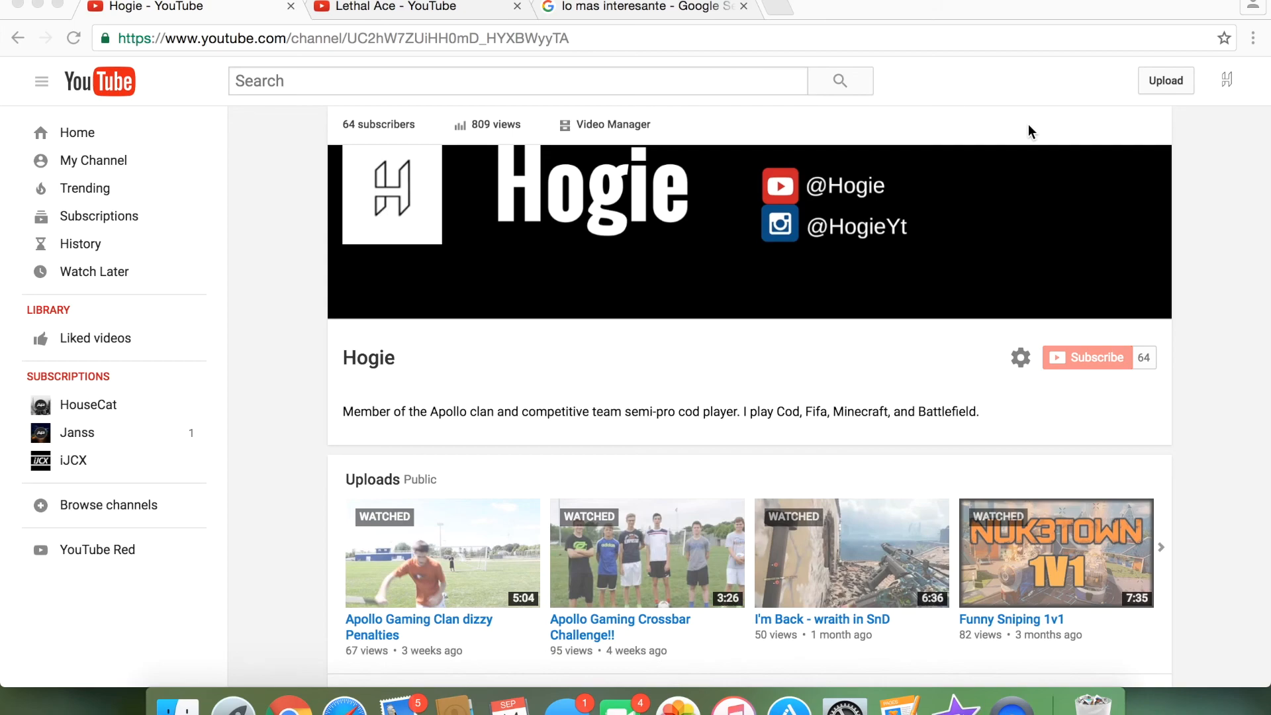
mouse_move(1015, 33)
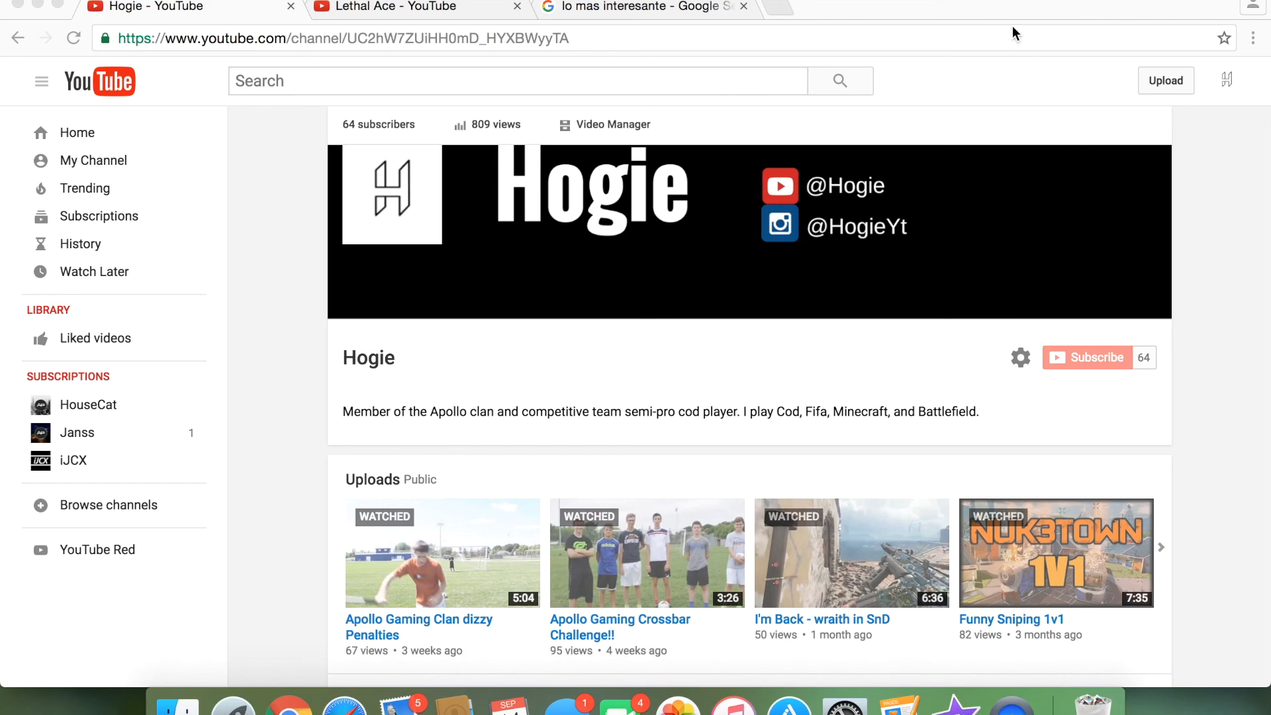